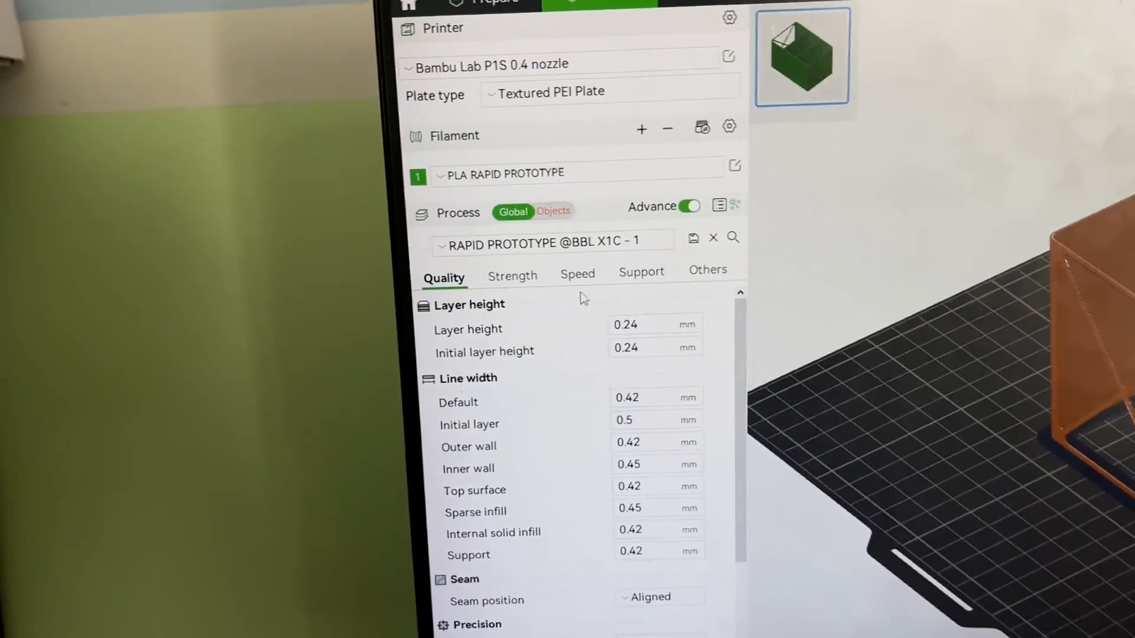
- Review the Speed settings and return to Quality to raise layer heights to 0.28 mm
click(578, 273)
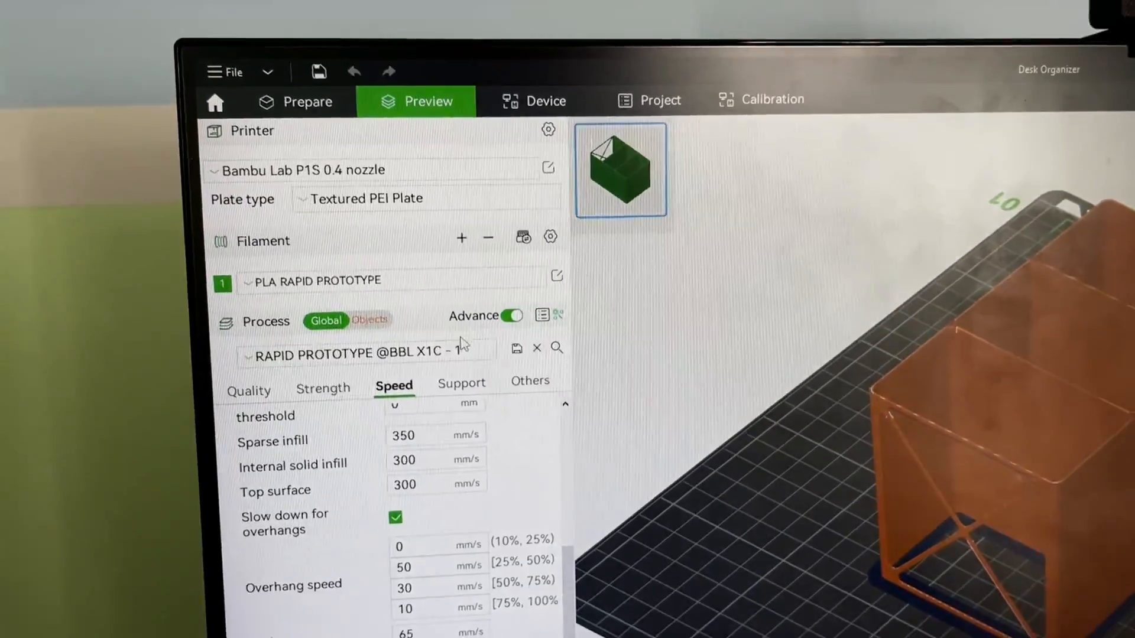
click(249, 389)
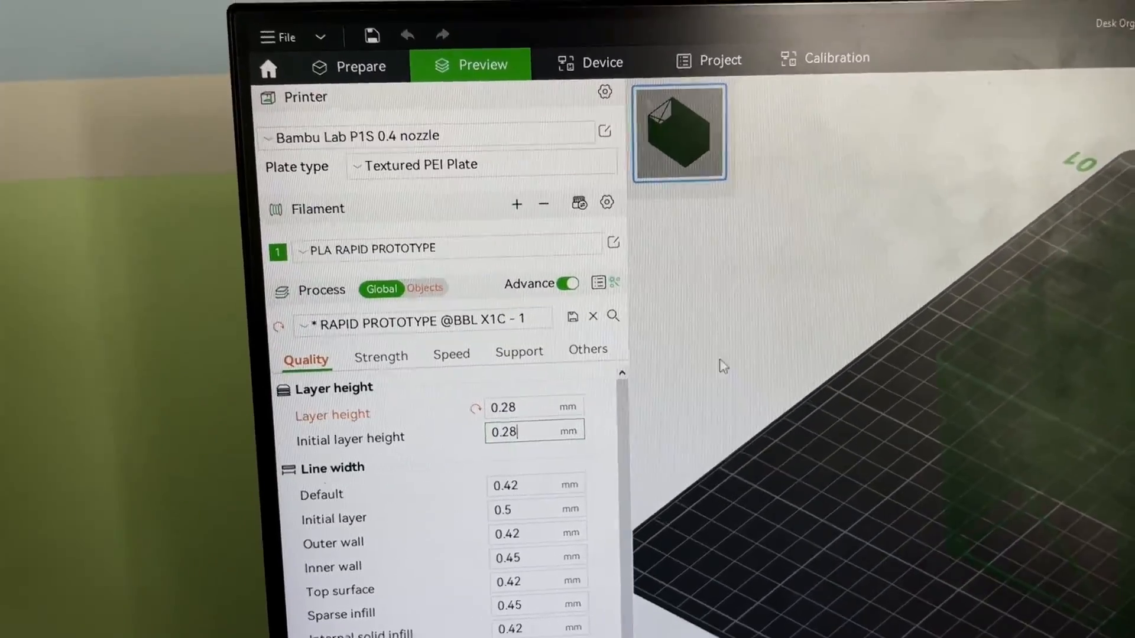
- Set Top shell layers to 1 in the Strength settings of the rapid prototype process
click(380, 356)
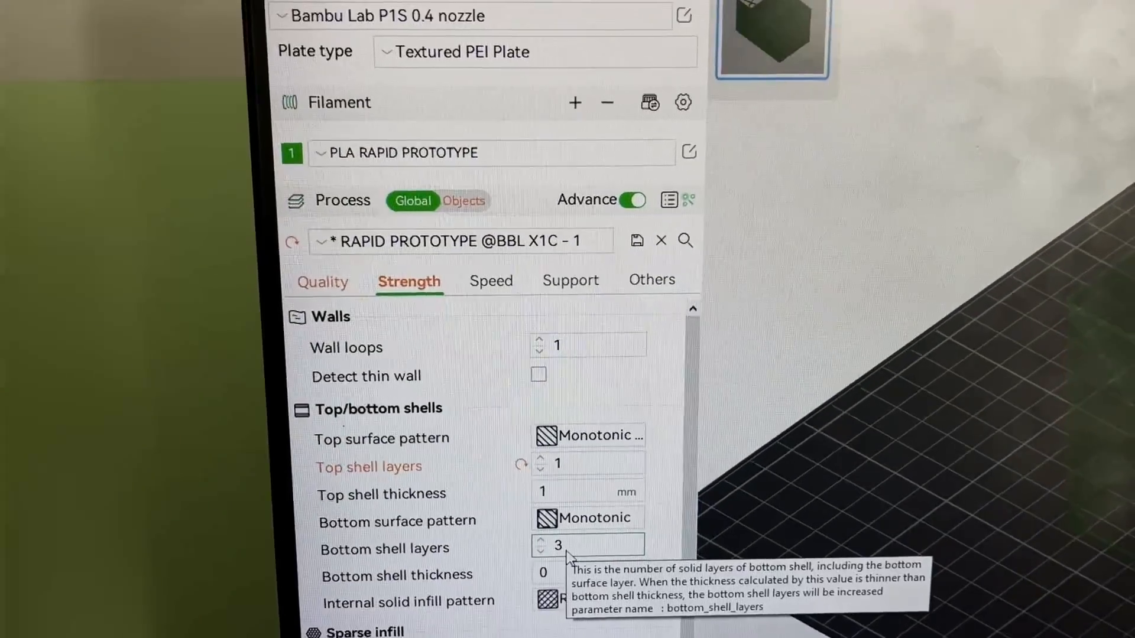
scroll(down, 3)
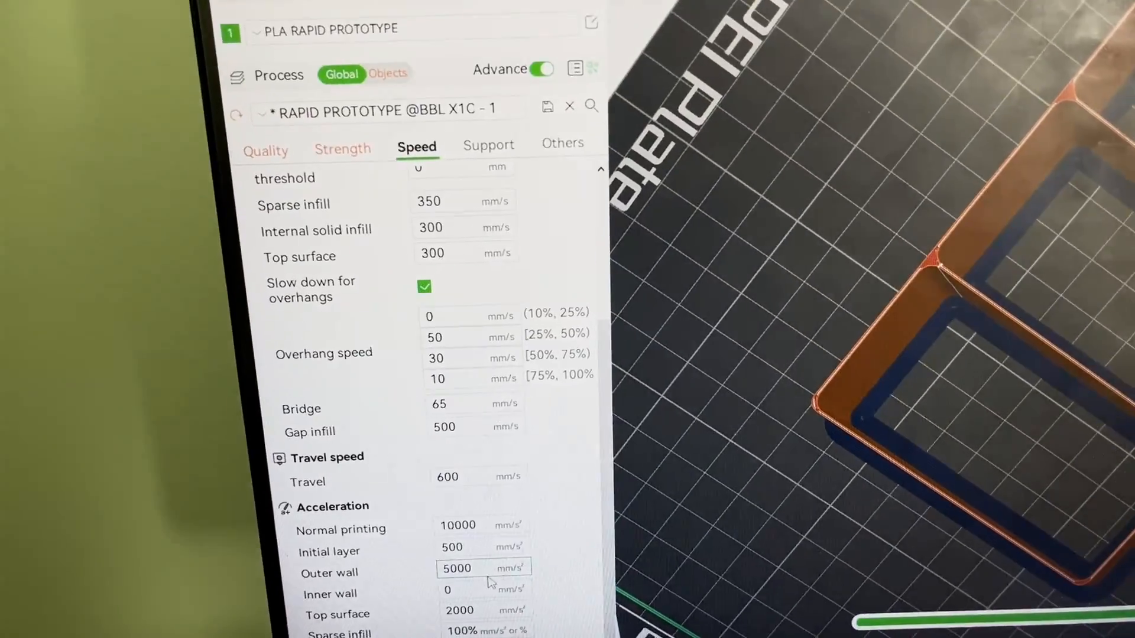
click(281, 150)
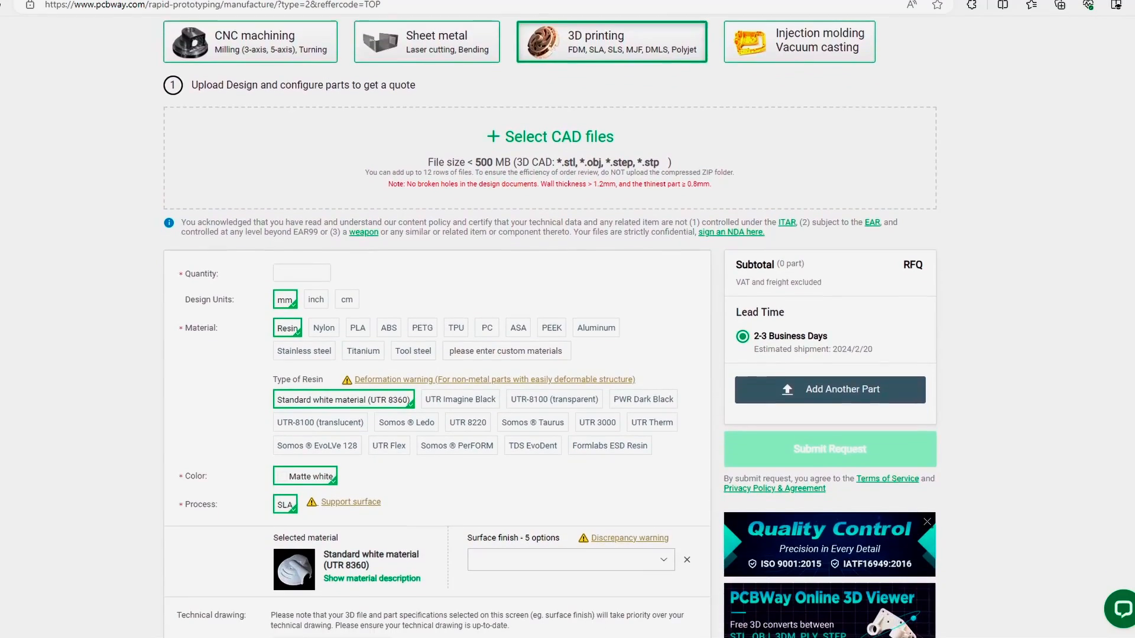
- Scroll the PCBWay 3D printing quote form through resin material, colour and part requirement options
scroll(down, 3)
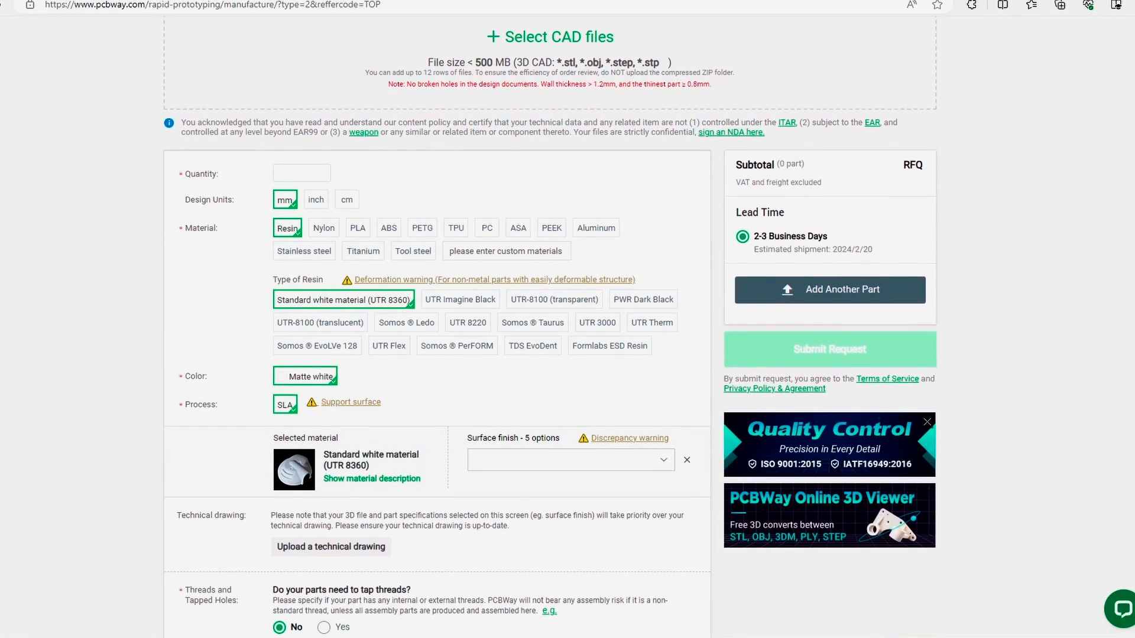
scroll(down, 3)
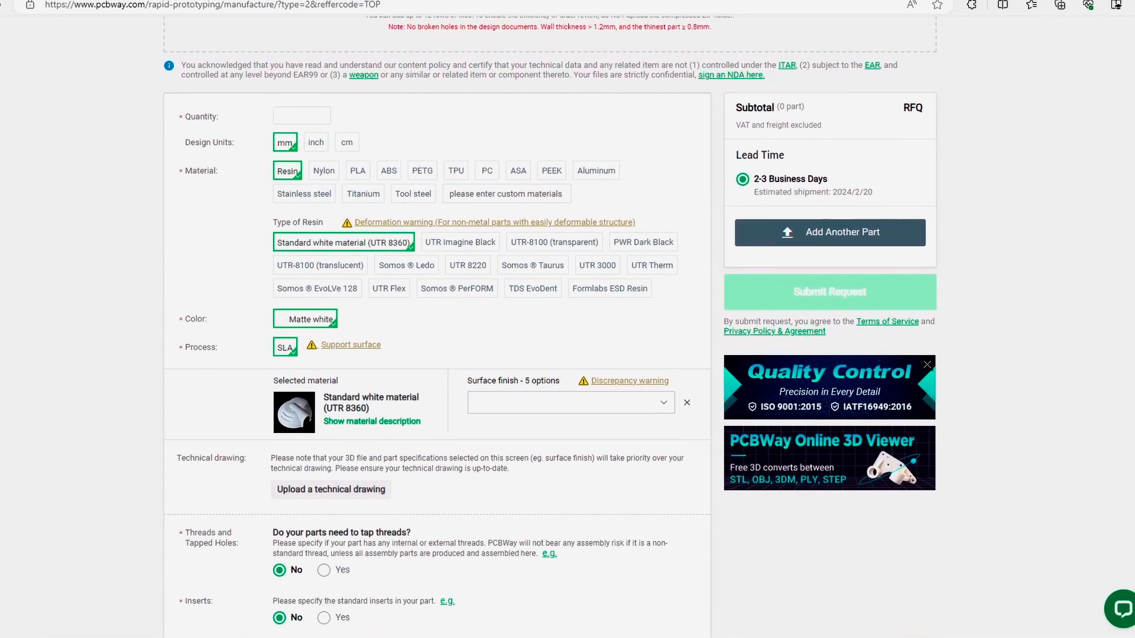